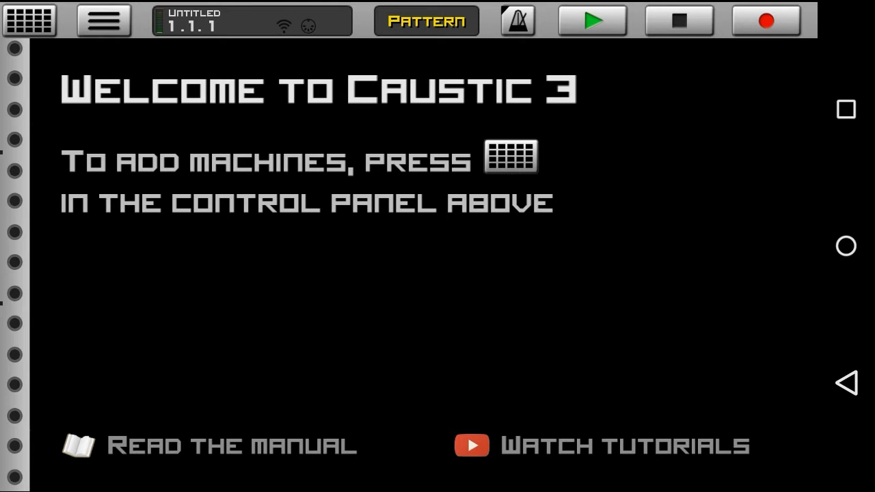
Add a SubSynth machine to rack slot 1 of the new untitled song
{"action": "left_click", "coordinate": [29, 20]}
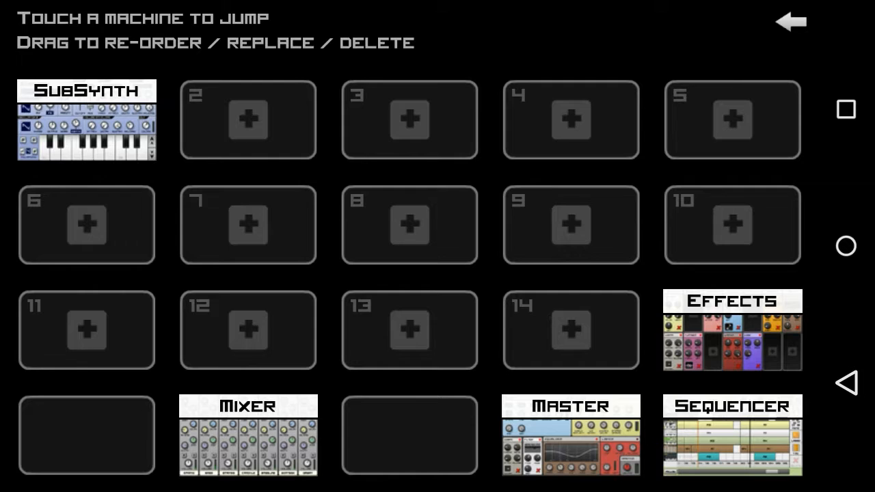
Open SubSynth and cycle oscillator 1's waveform from sine through square and saw toward noise
{"action": "left_click", "coordinate": [87, 119]}
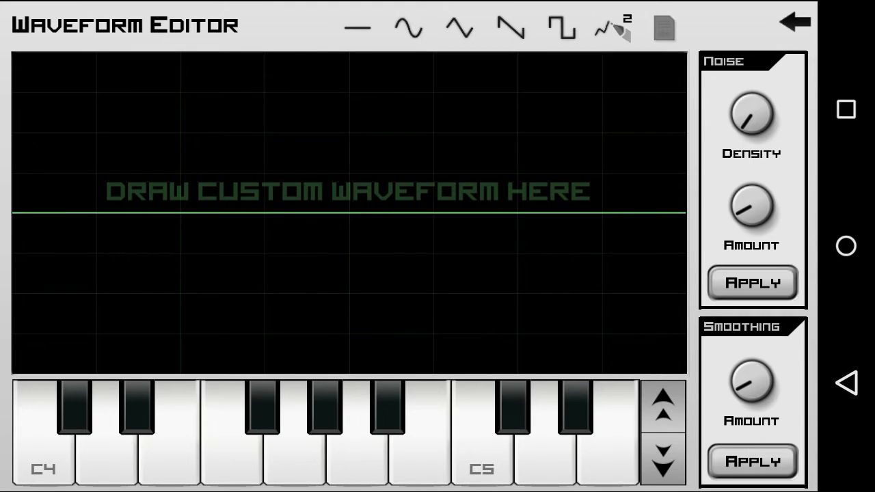
{"action": "left_click", "coordinate": [795, 21]}
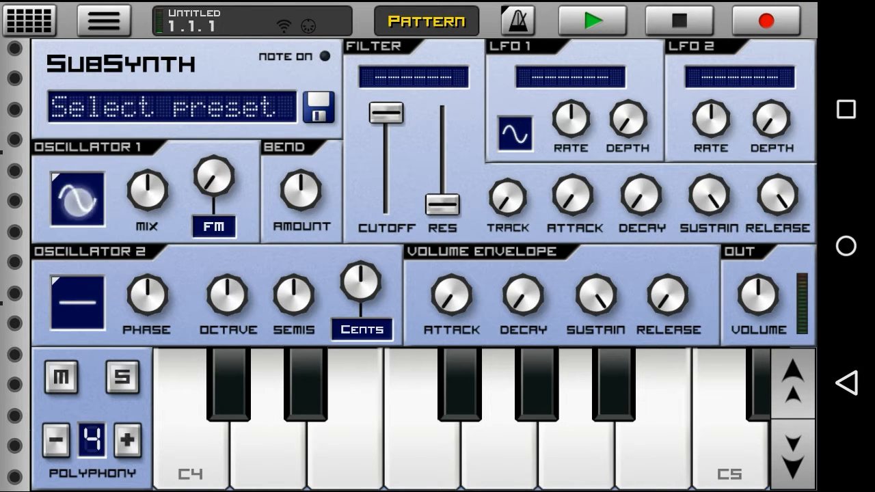
{"action": "left_click", "coordinate": [76, 199]}
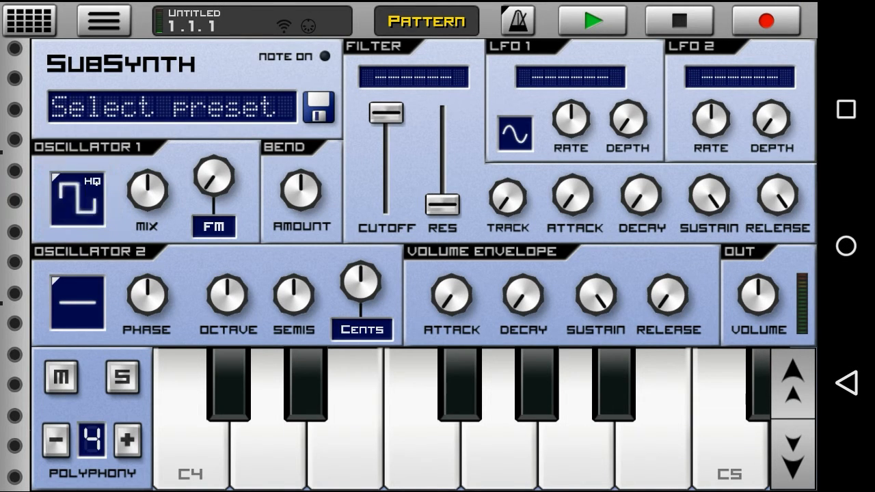
{"action": "left_click", "coordinate": [75, 198]}
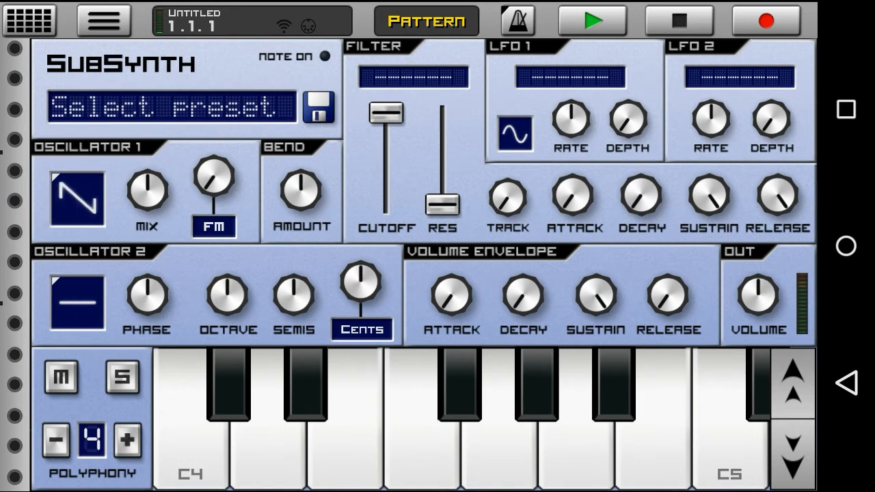
{"action": "left_click", "coordinate": [76, 199]}
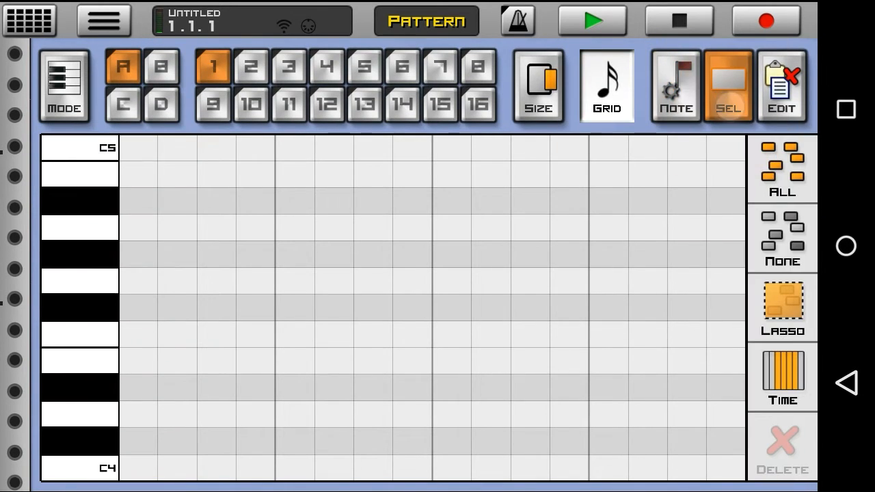
Draw one note spanning the whole of pattern A1 and place A1 on the SubSynth track
{"action": "left_click", "coordinate": [607, 85]}
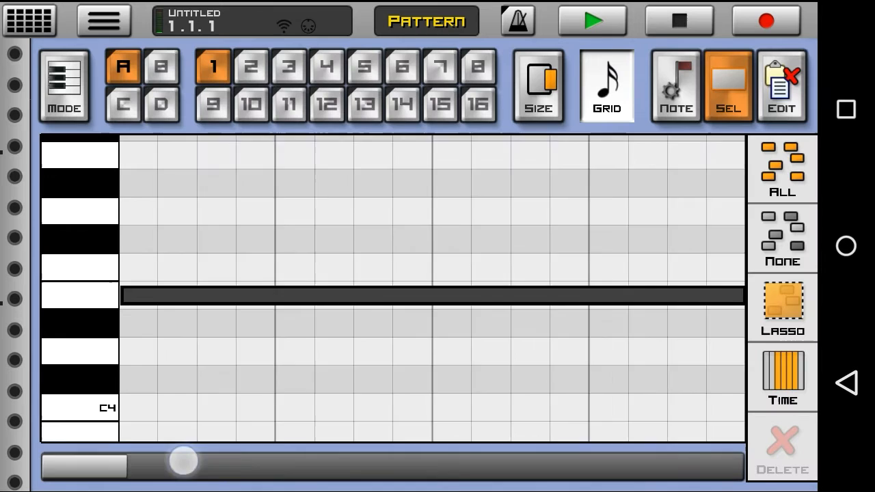
{"action": "left_click_drag", "start_coordinate": [185, 465], "coordinate": [701, 465]}
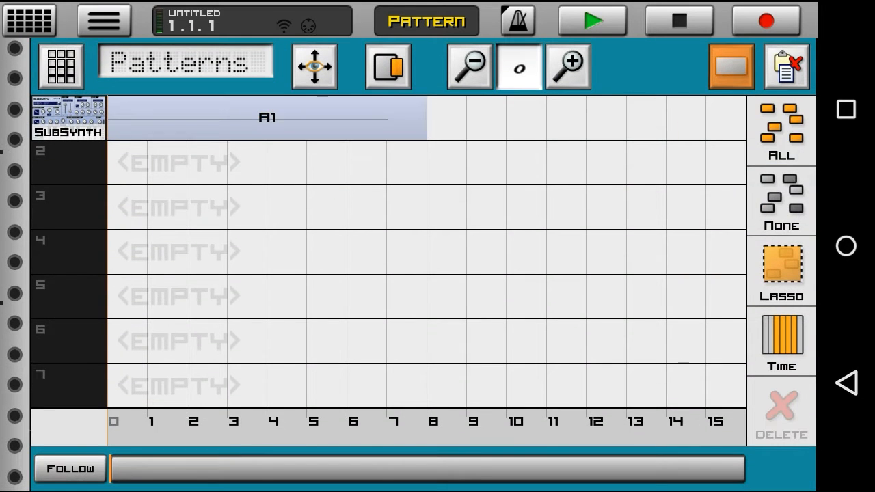
Move the A1 block to span bars 1–9 and switch playback to Song mode
{"action": "left_click", "coordinate": [267, 117]}
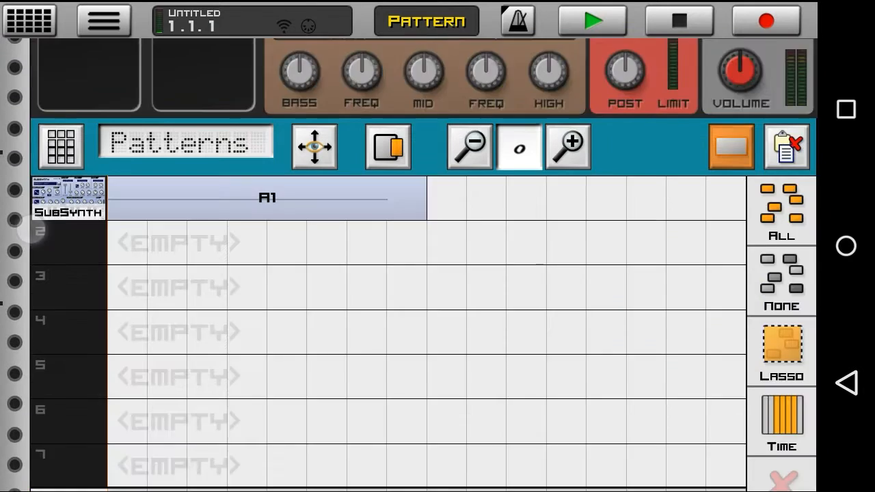
{"action": "left_click", "coordinate": [426, 20]}
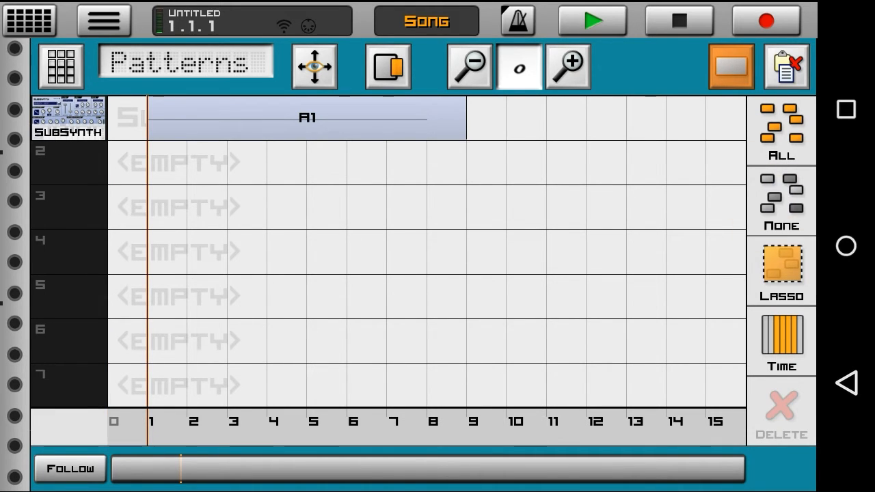
Select A1, arm recording, sweep SubSynth's filter cutoff, and run the song through bar 8
{"action": "left_click", "coordinate": [307, 117]}
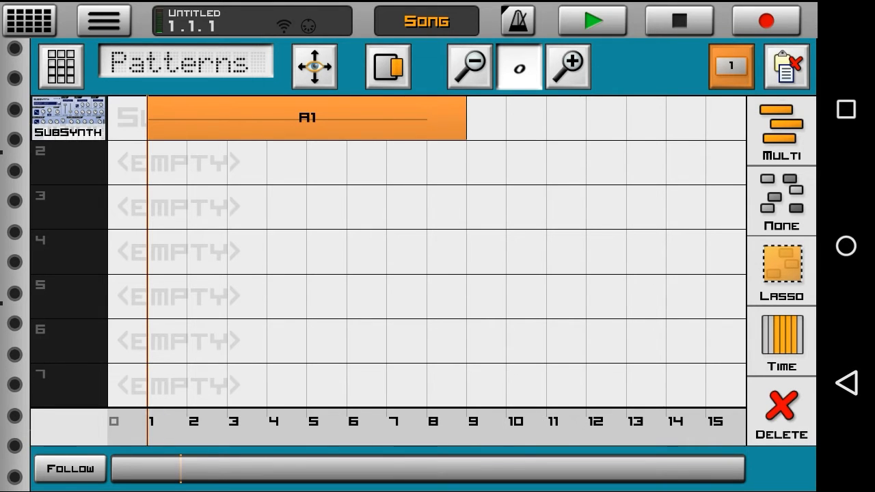
{"action": "left_click", "coordinate": [766, 20]}
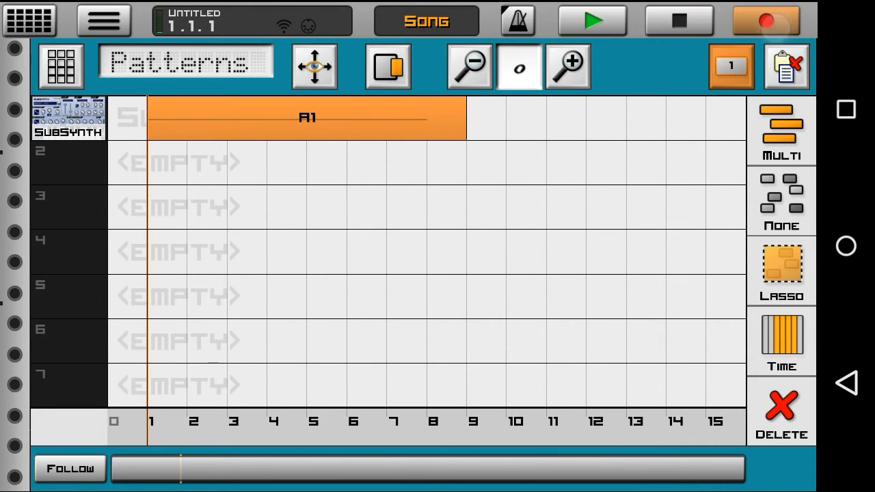
{"action": "left_click", "coordinate": [68, 116]}
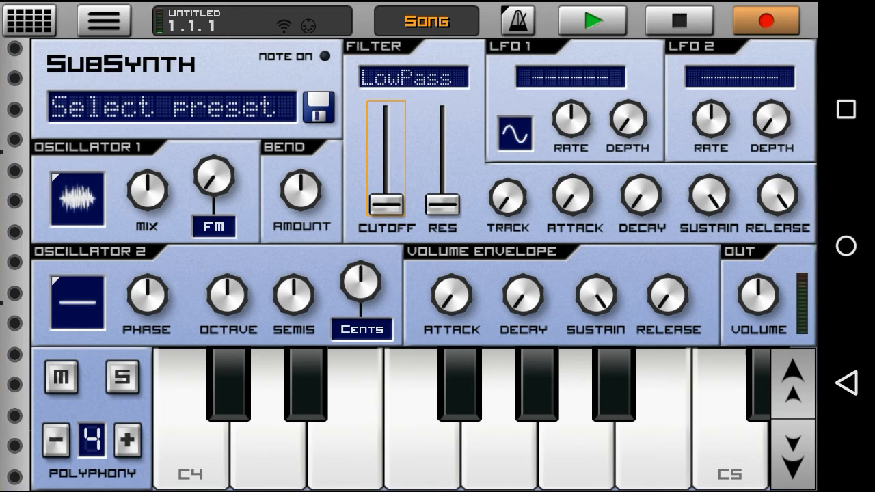
{"action": "left_click", "coordinate": [29, 20]}
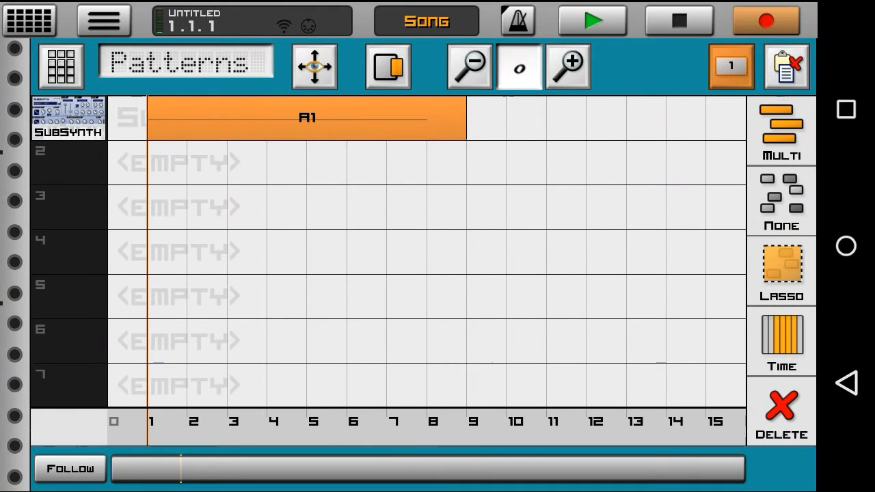
{"action": "left_click", "coordinate": [592, 20]}
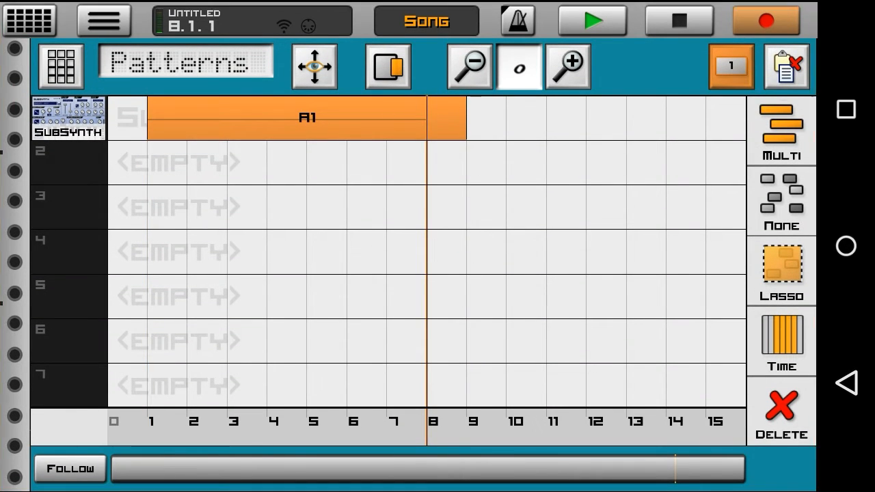
{"action": "left_click", "coordinate": [68, 117]}
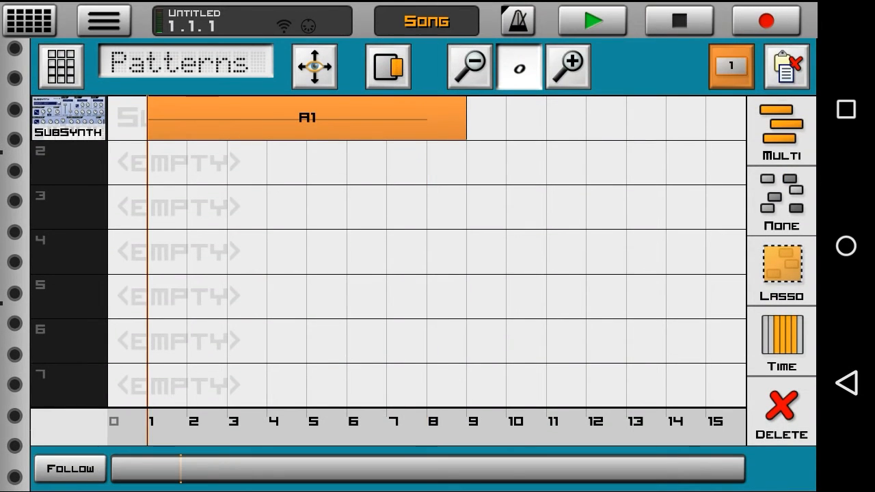
Play the song through the A1 noise riser, then stop playback
{"action": "left_click", "coordinate": [591, 20]}
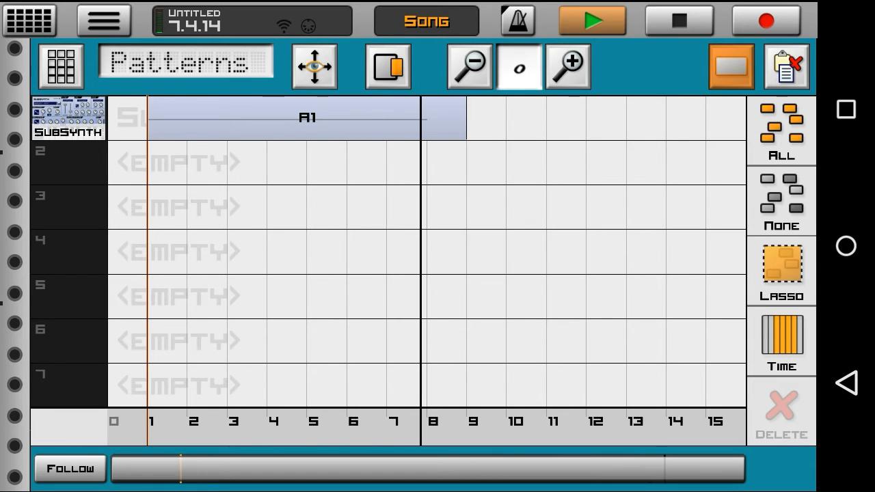
{"action": "left_click", "coordinate": [592, 20]}
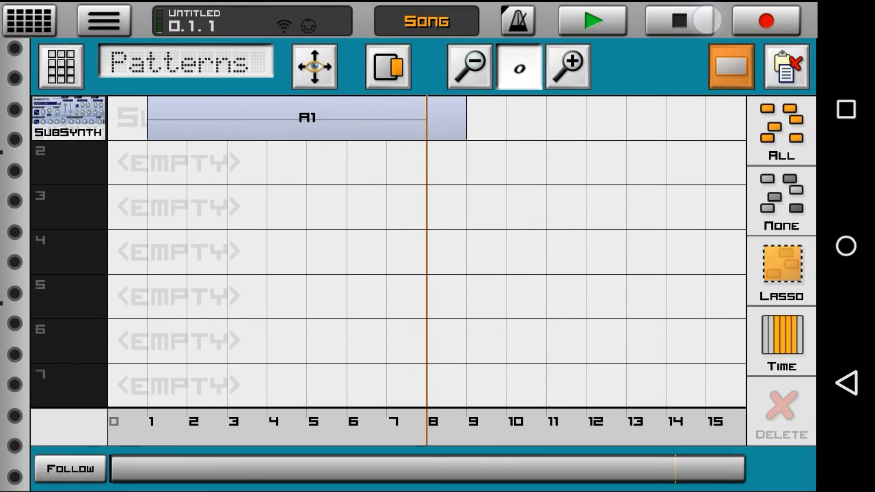
Rewind the song position to the start and deselect all pattern blocks with None
{"action": "left_click", "coordinate": [592, 20]}
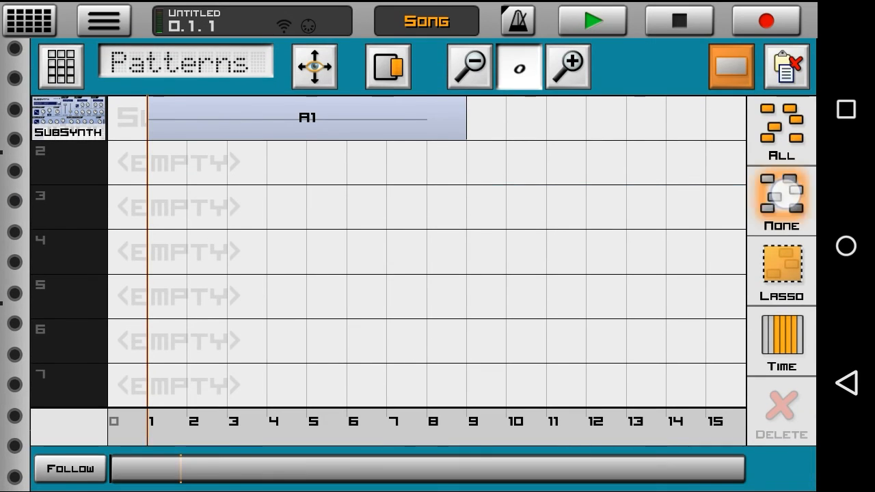
{"action": "left_click", "coordinate": [780, 198]}
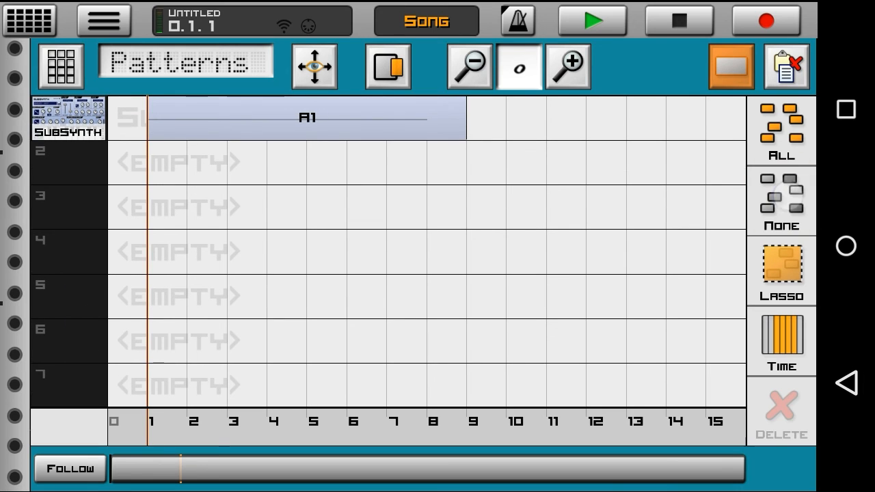